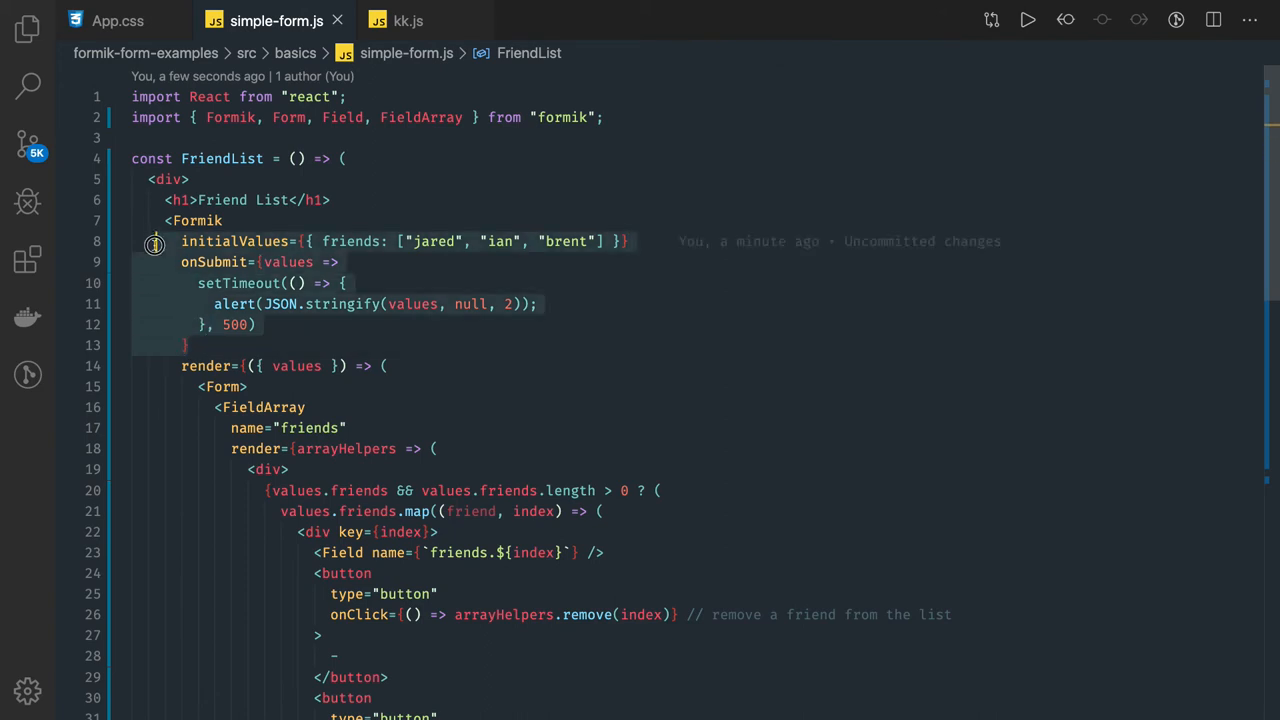
Extend the render prop destructuring to ({ values, touched, errors, isSubmitting })
scroll(down, 3)
text(, touched, errors.)
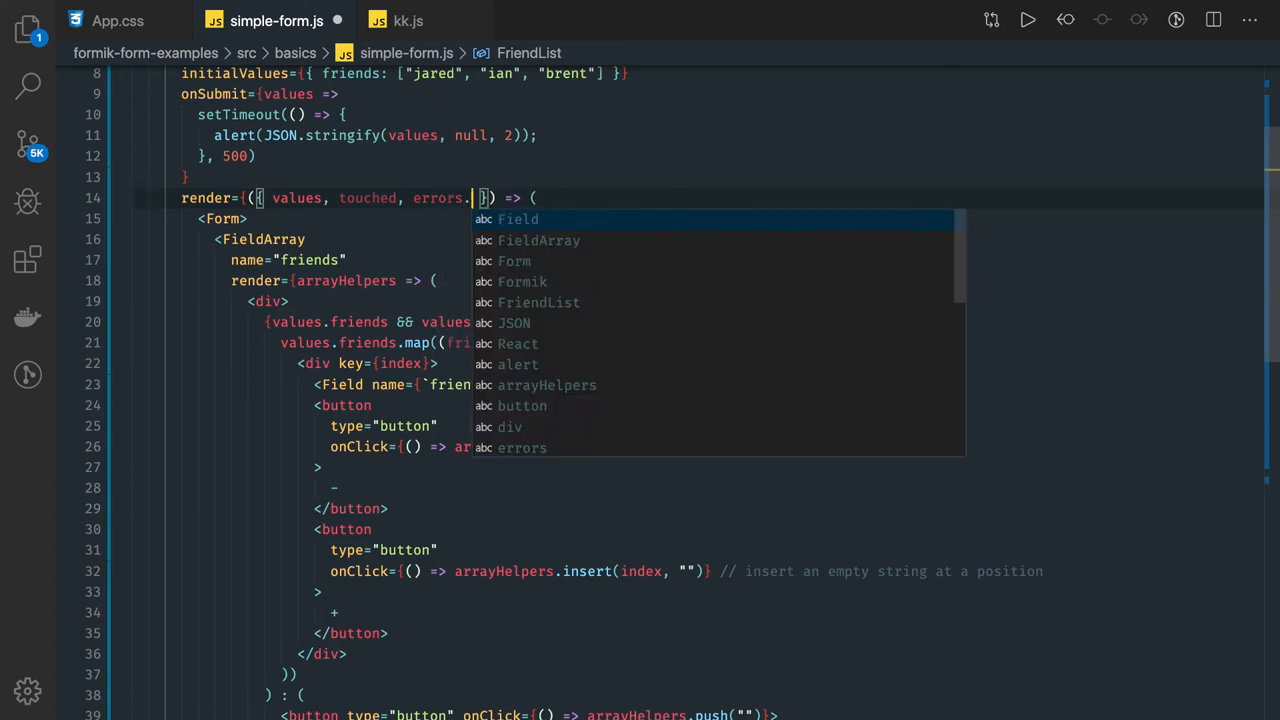
text(isSubmitting)
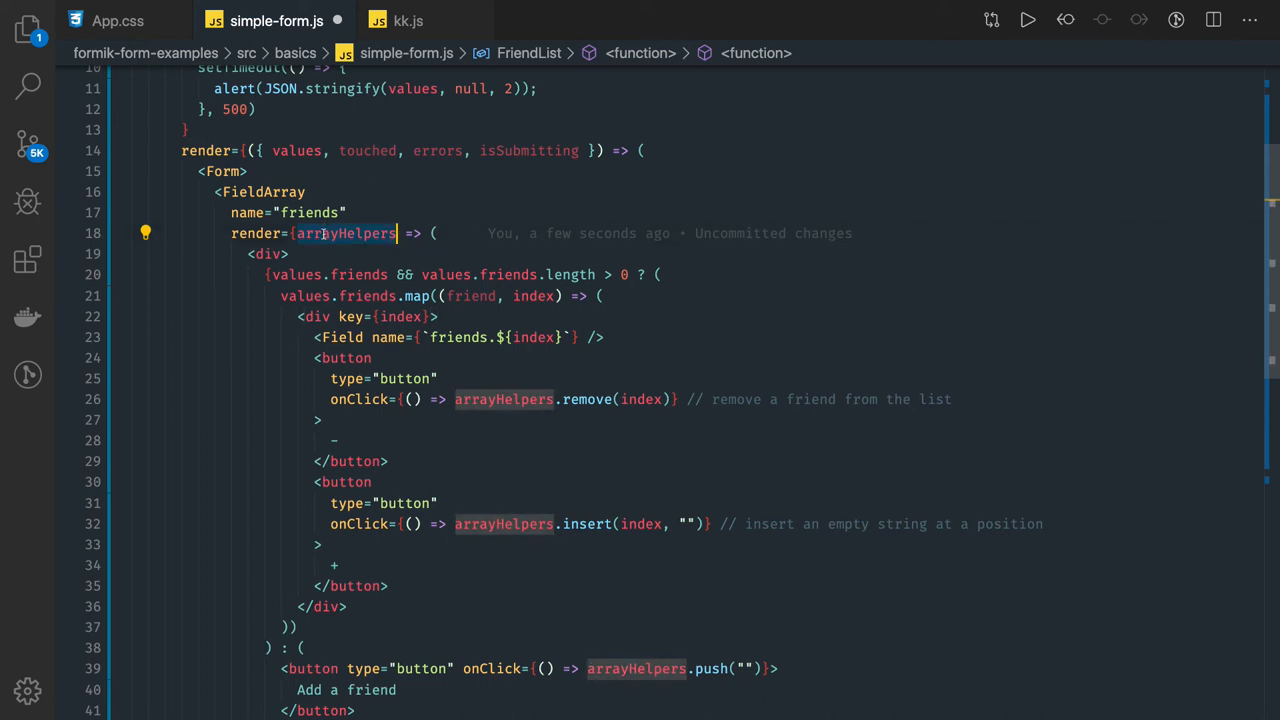
scroll(down, 3)
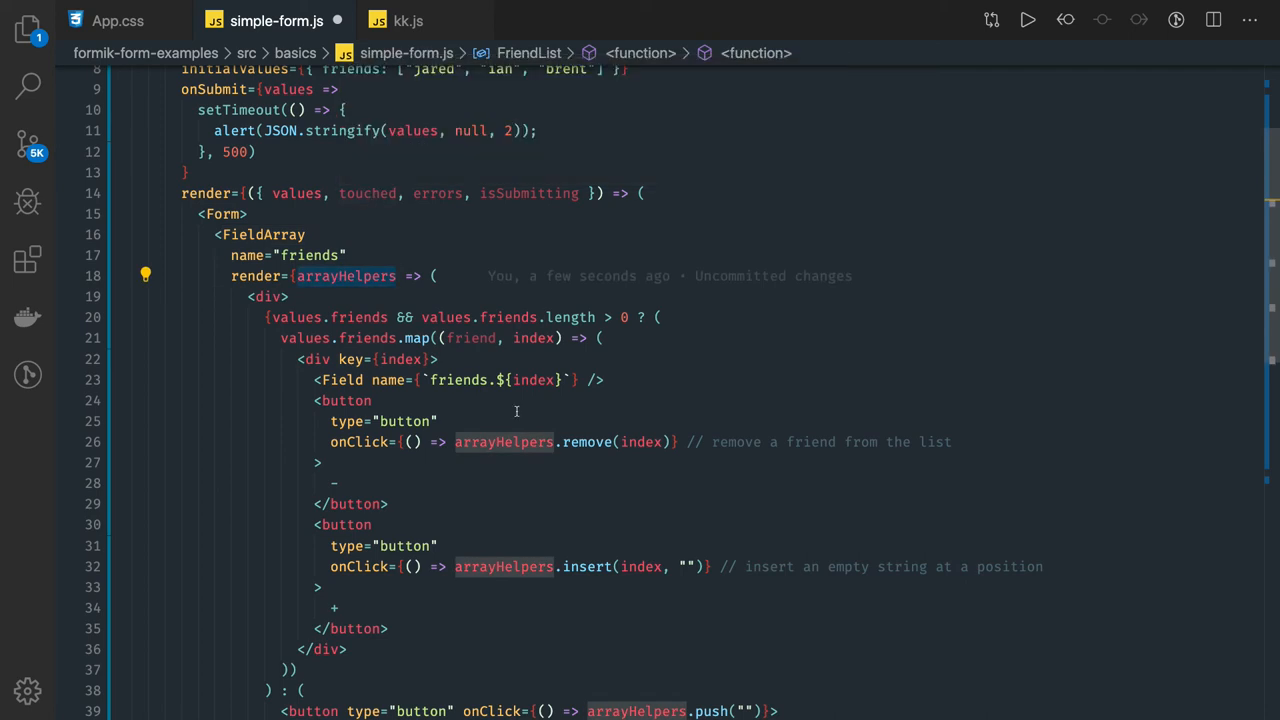
click(588, 566)
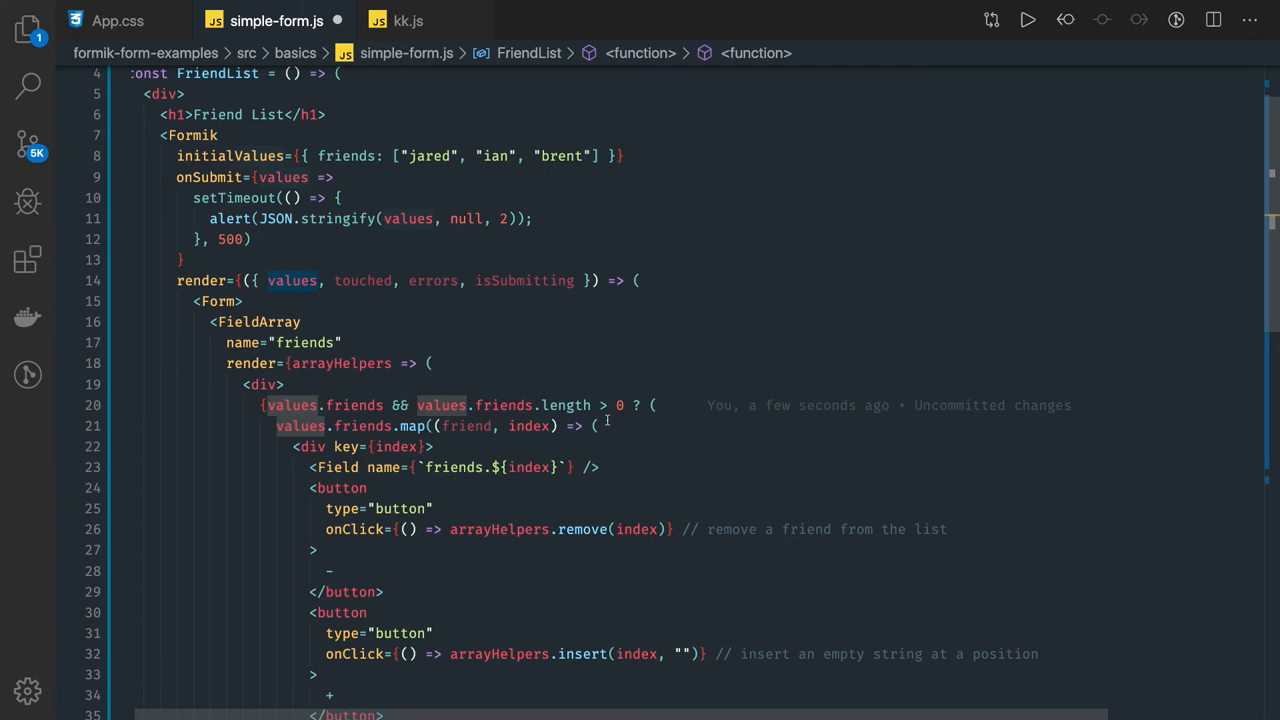
scroll(down, 3)
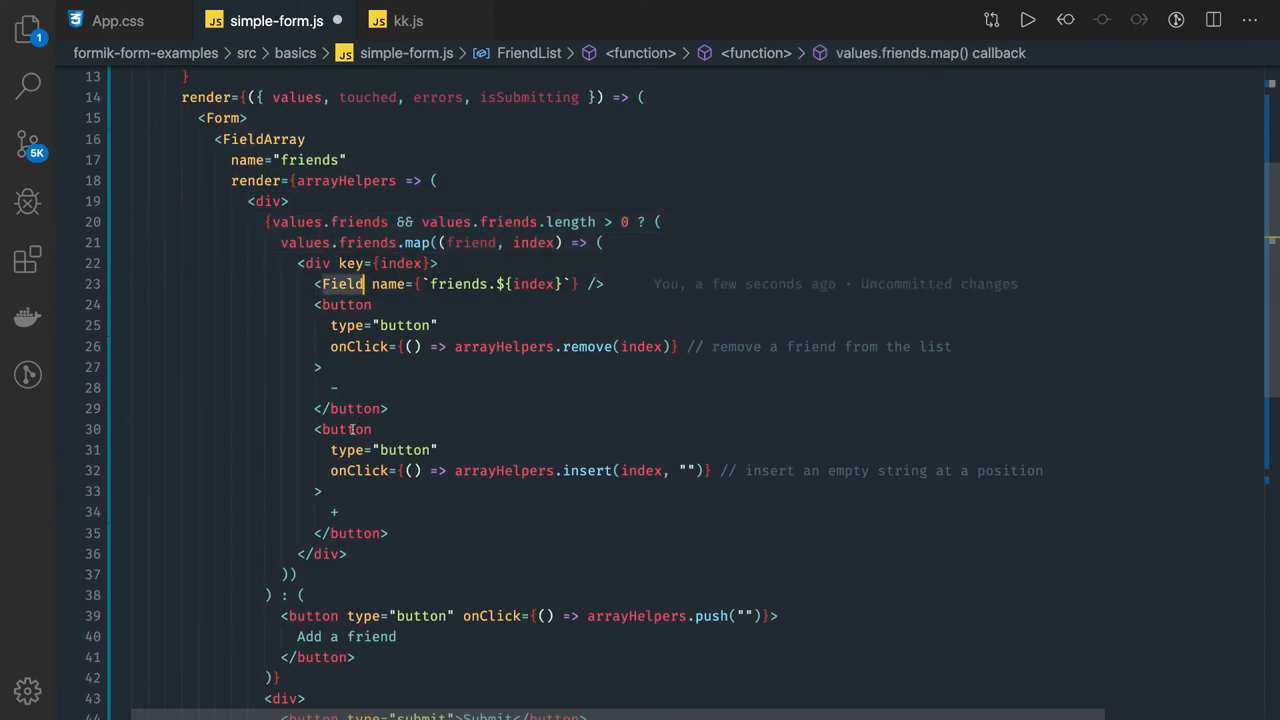
click(576, 284)
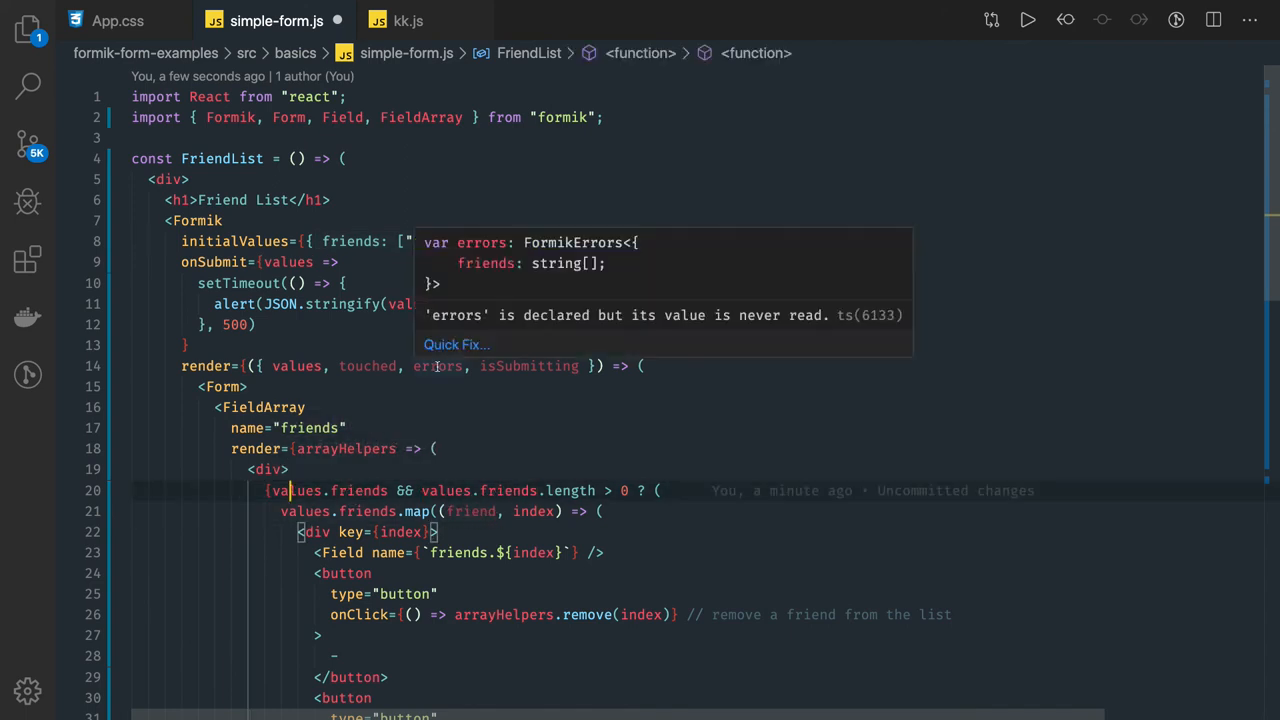
Review the onSubmit and Field code, then switch to the browser tab running the React app
double_click(368, 364)
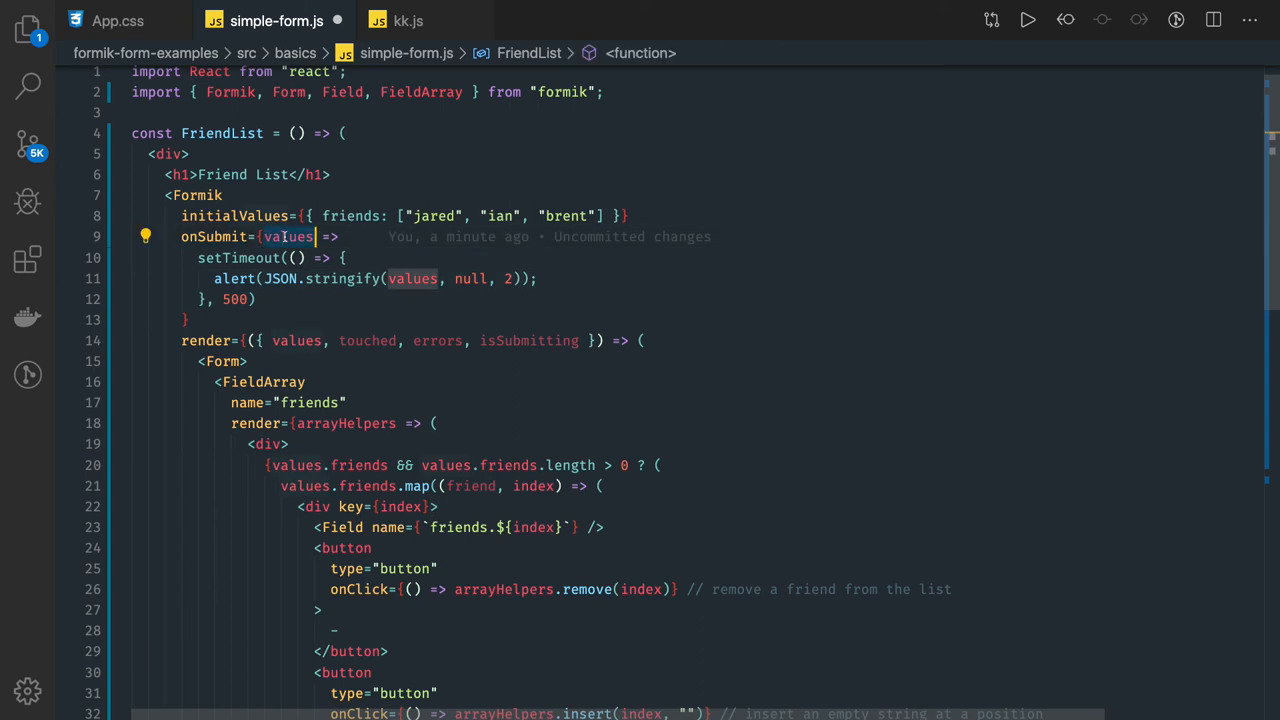
mouse_move(432, 298)
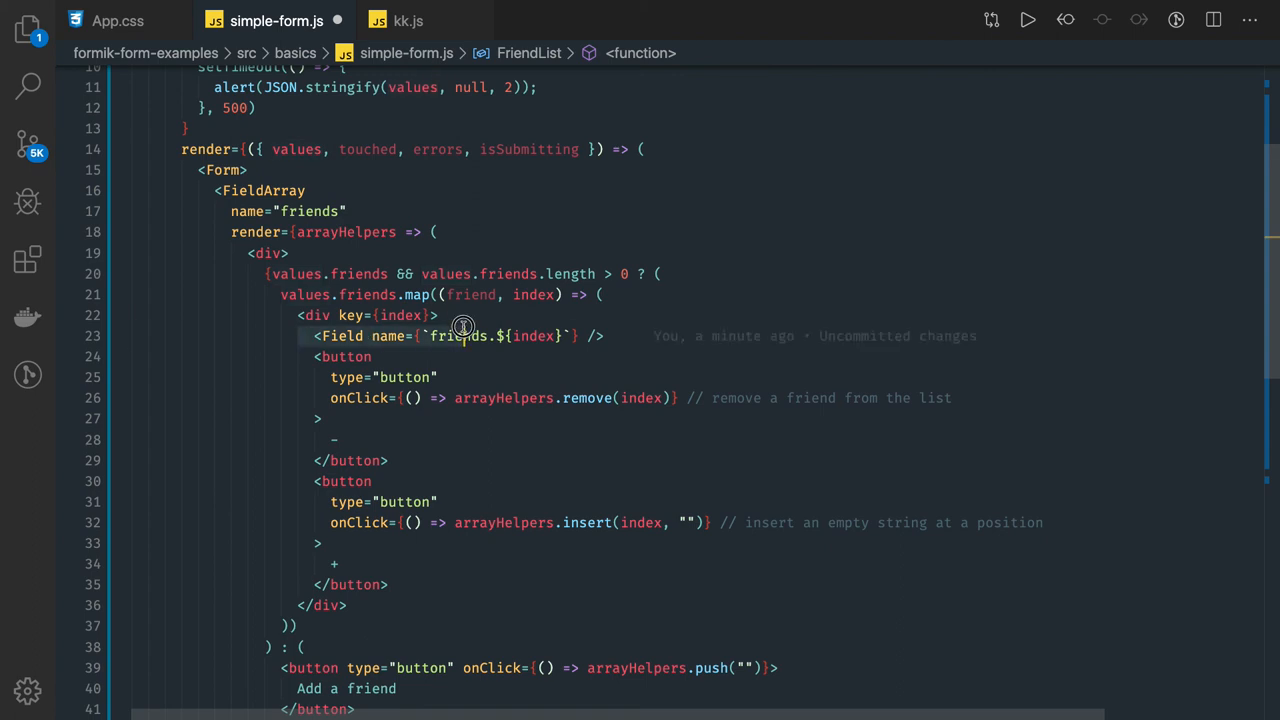
click(464, 336)
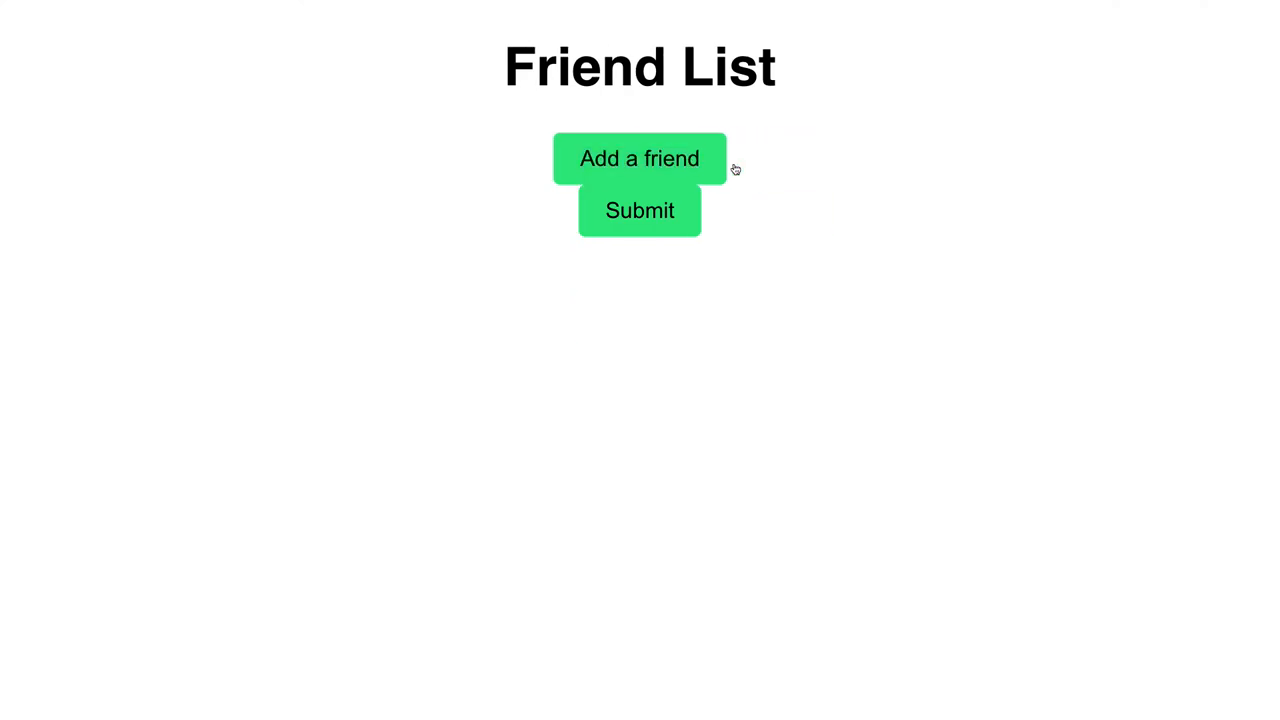
Add friend fields, enter names such as 'QWEDW', submit, dismiss the alert and return to the FriendList code
click(640, 158)
text(4RT)
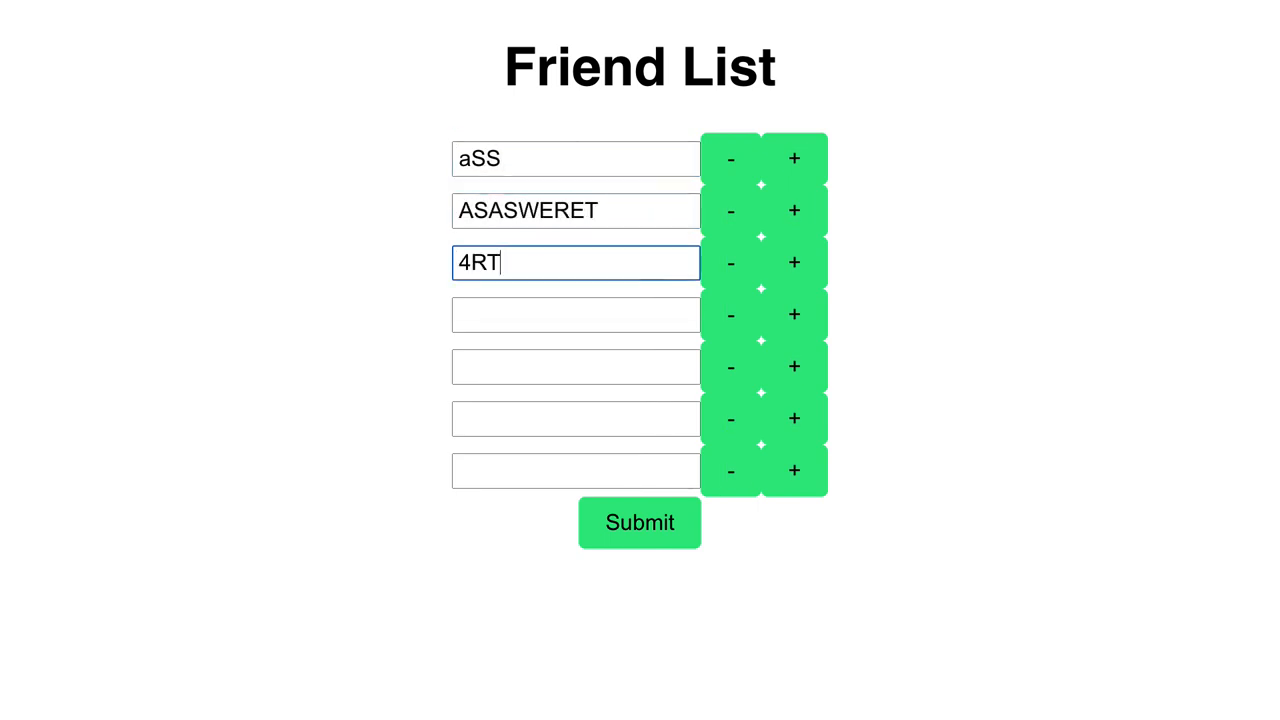
text(QWEDW)
click(576, 470)
text(WW)
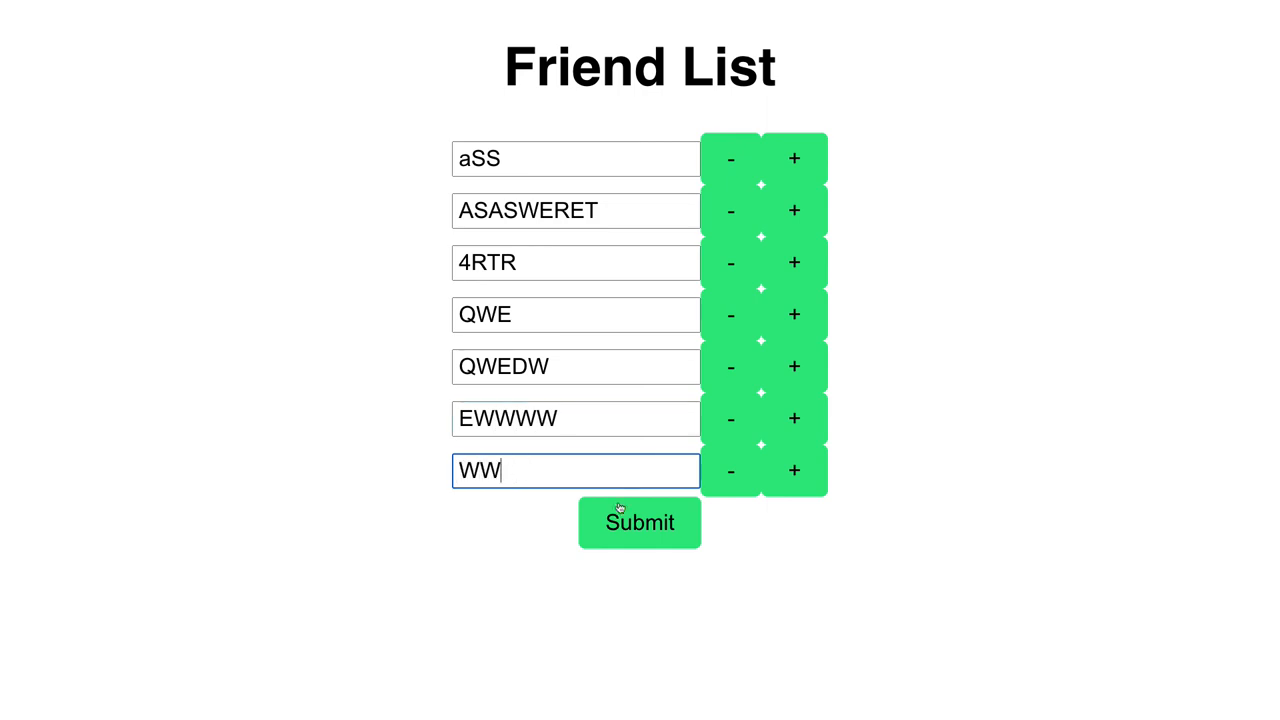
click(640, 522)
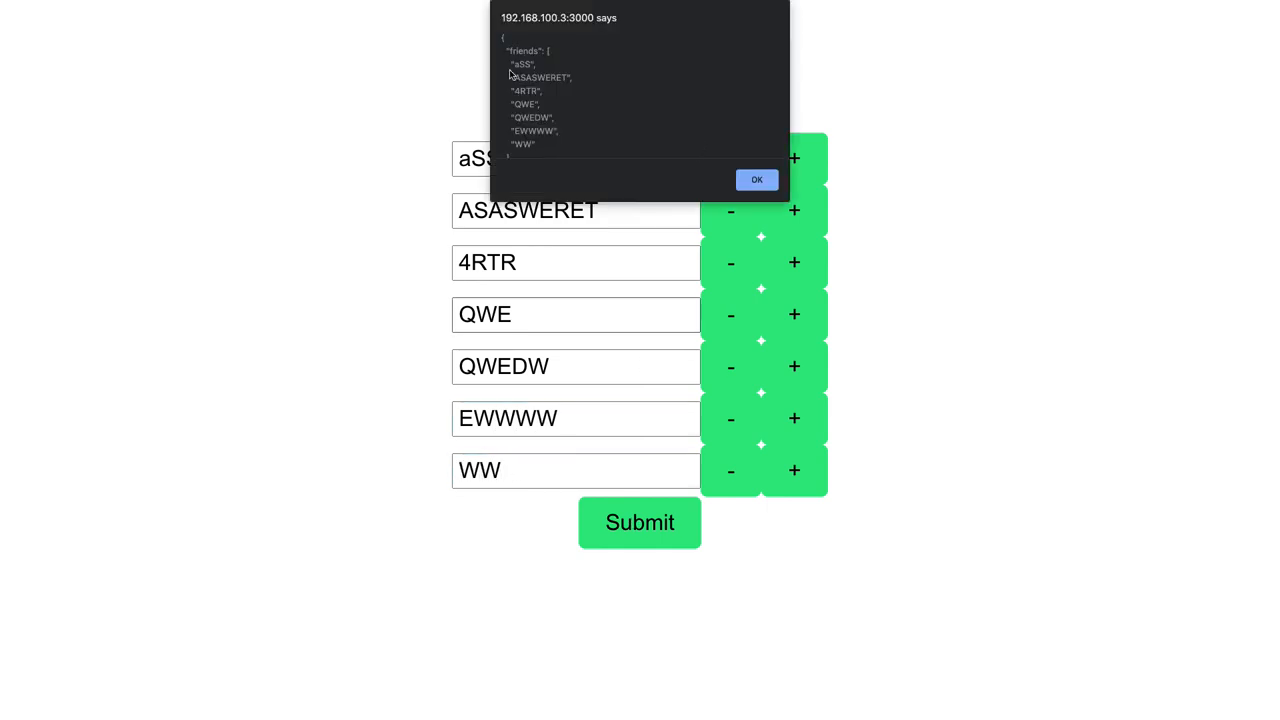
mouse_move(696, 152)
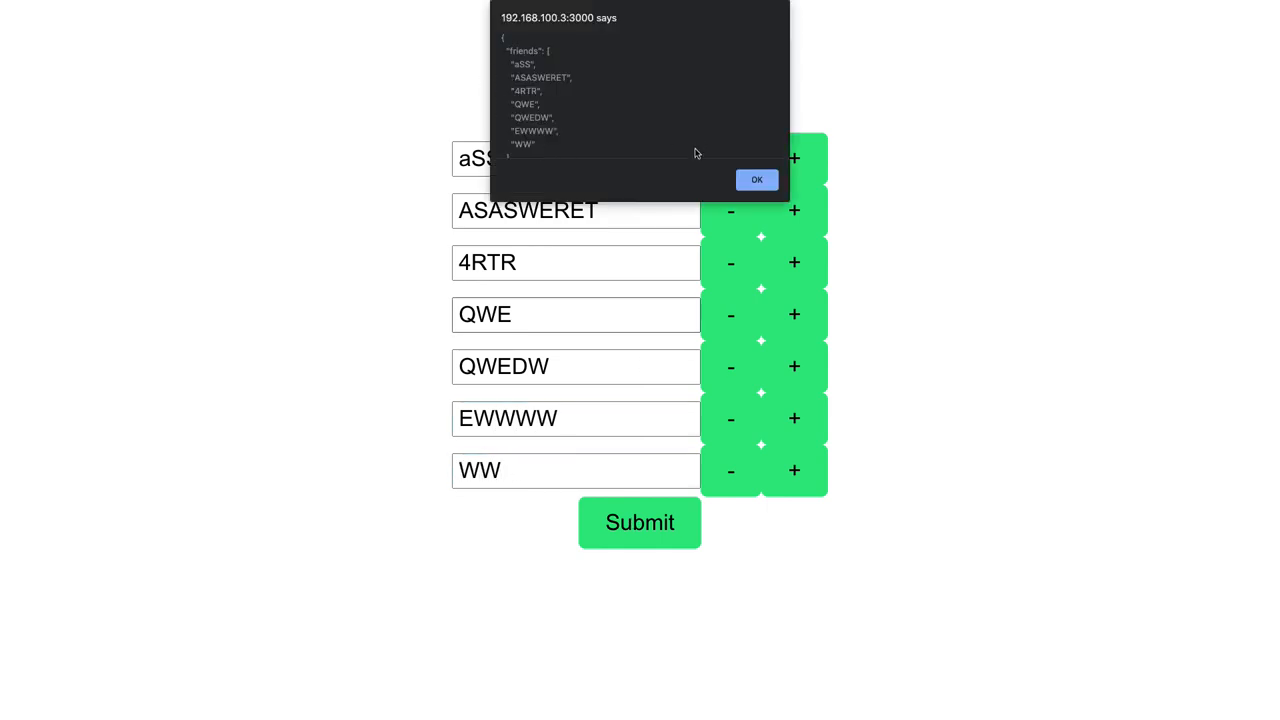
click(756, 180)
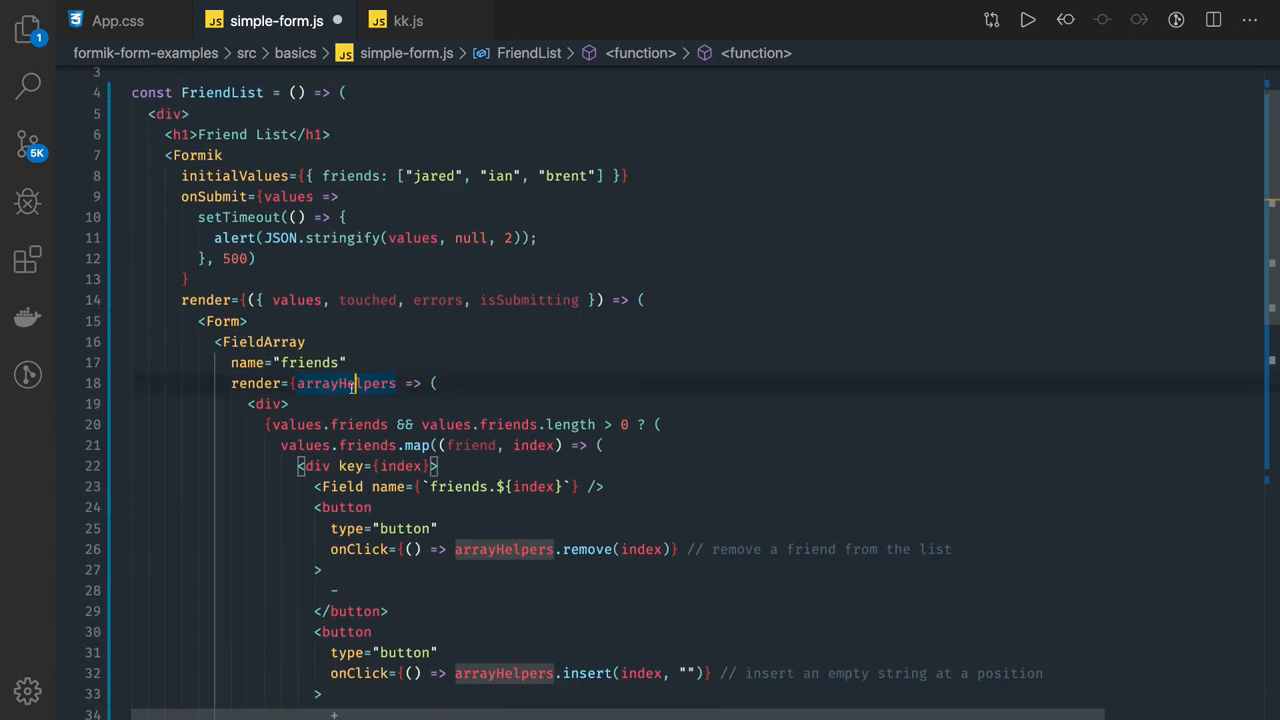
scroll(down, 3)
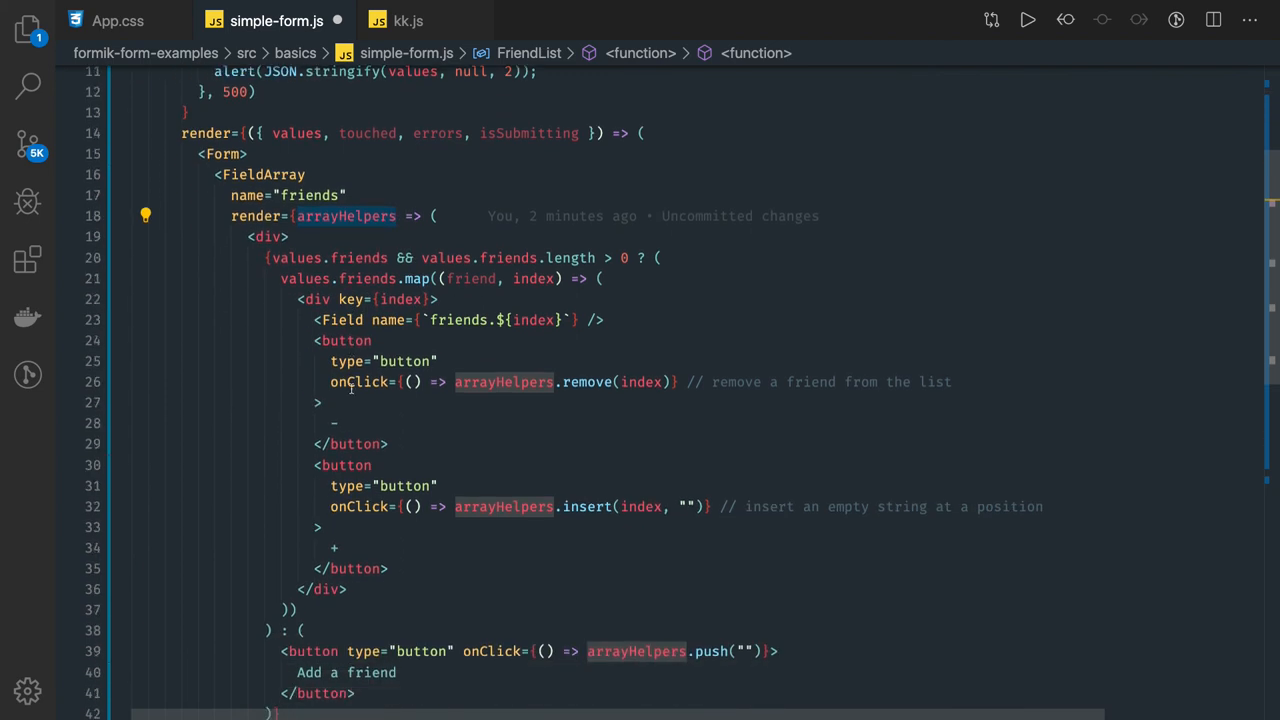